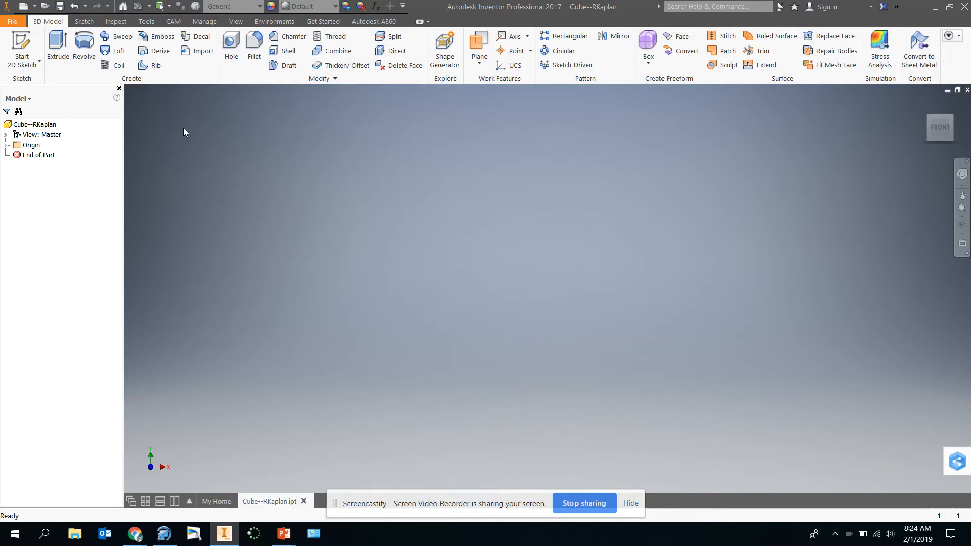
mouse_move(261, 428)
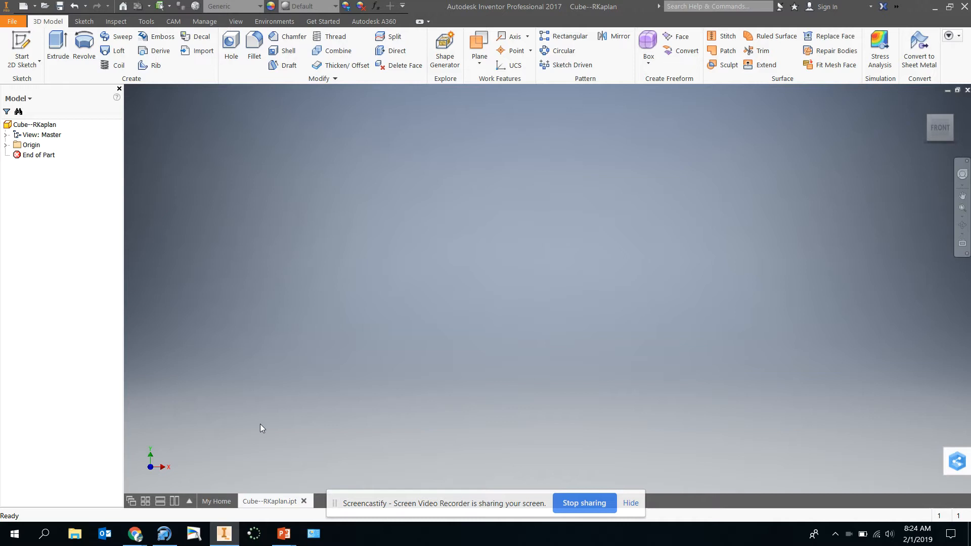
mouse_move(209, 179)
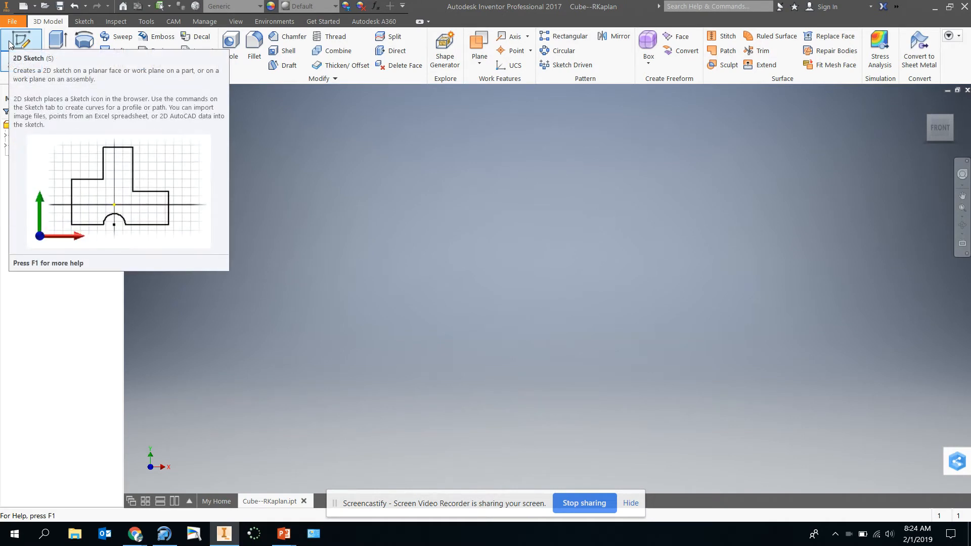
mouse_move(263, 142)
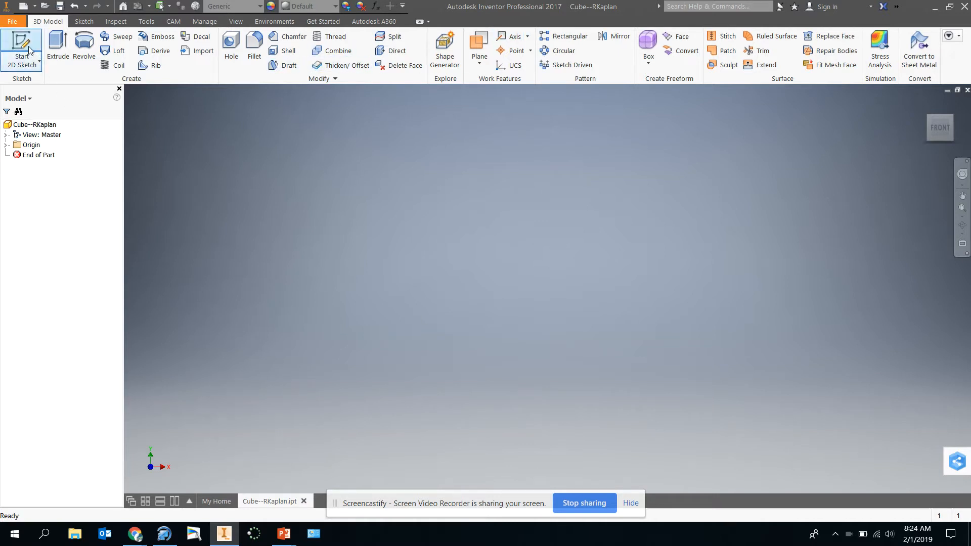
mouse_move(21, 50)
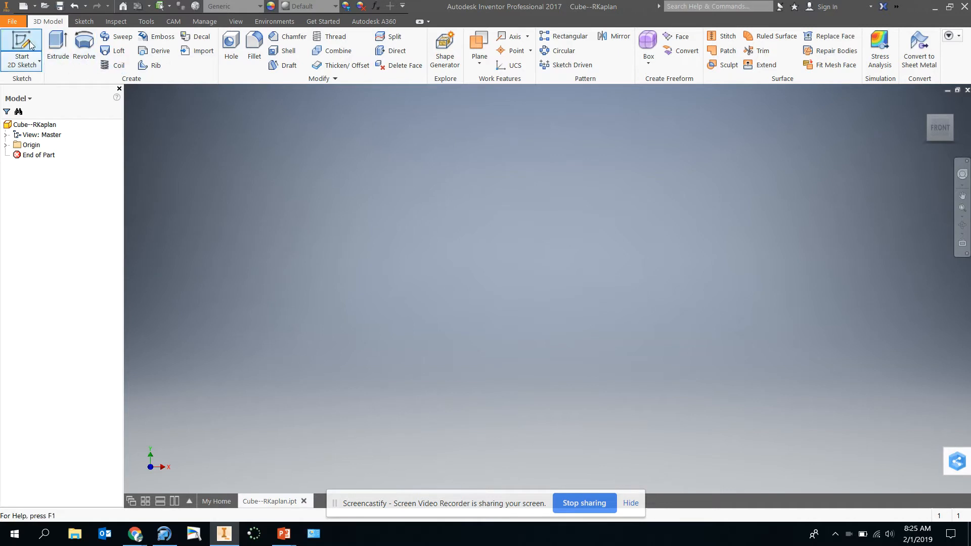
mouse_move(22, 49)
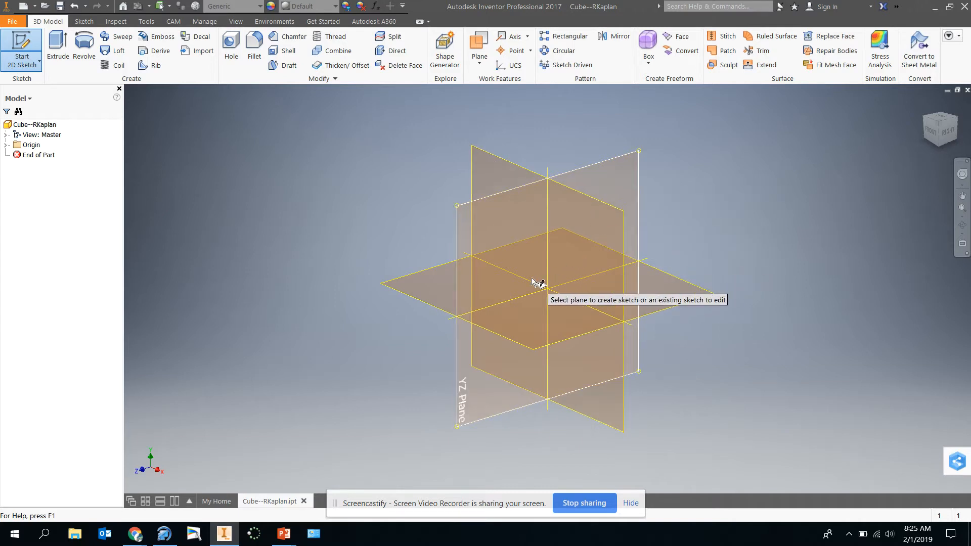
mouse_move(443, 298)
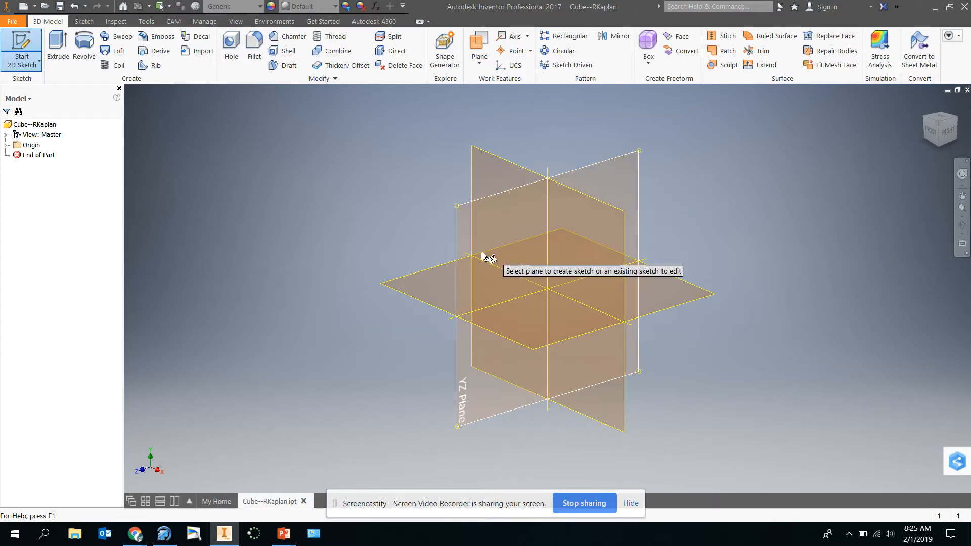
mouse_move(436, 291)
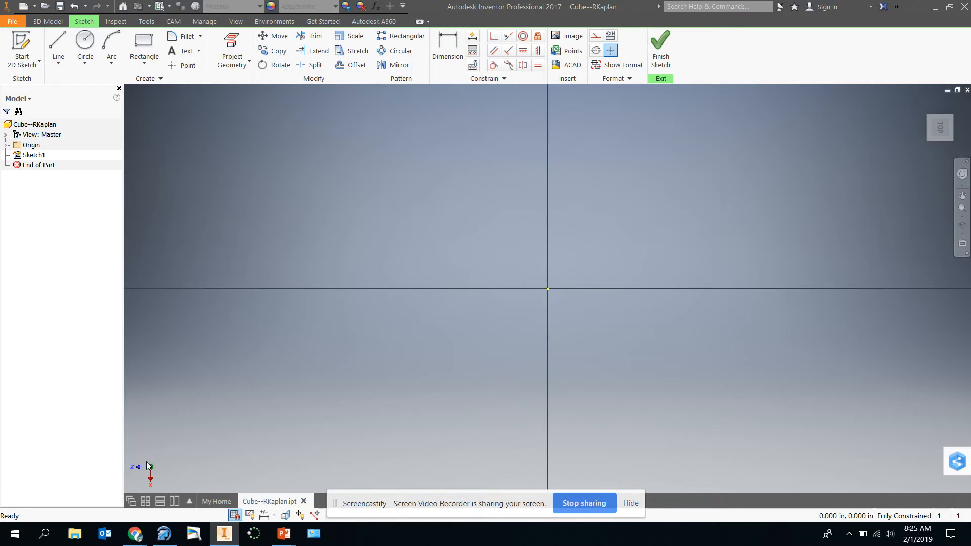
mouse_move(178, 448)
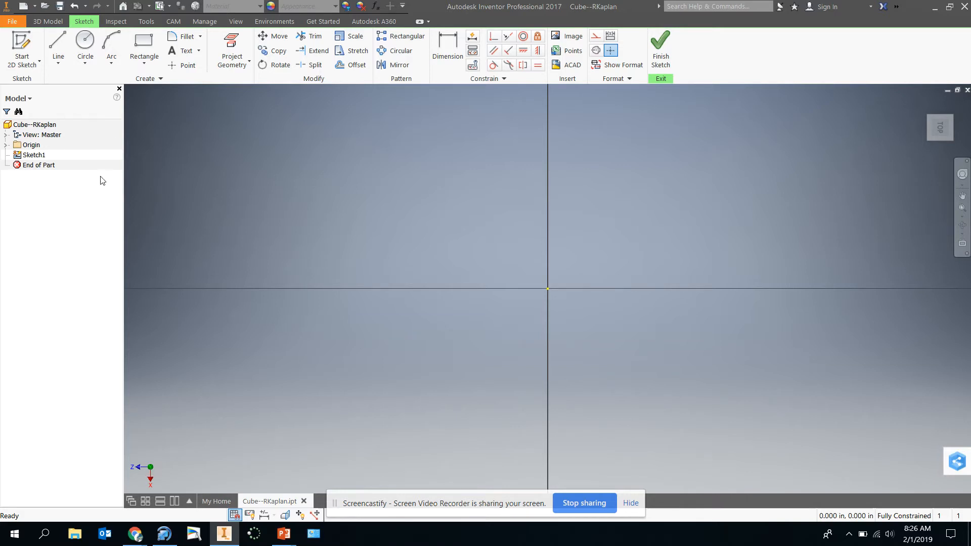
mouse_move(119, 139)
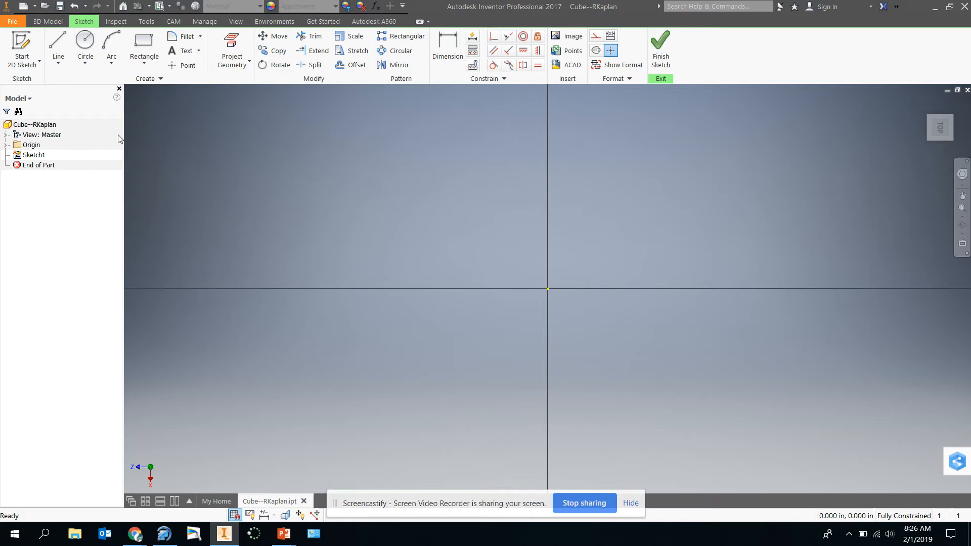
mouse_move(156, 111)
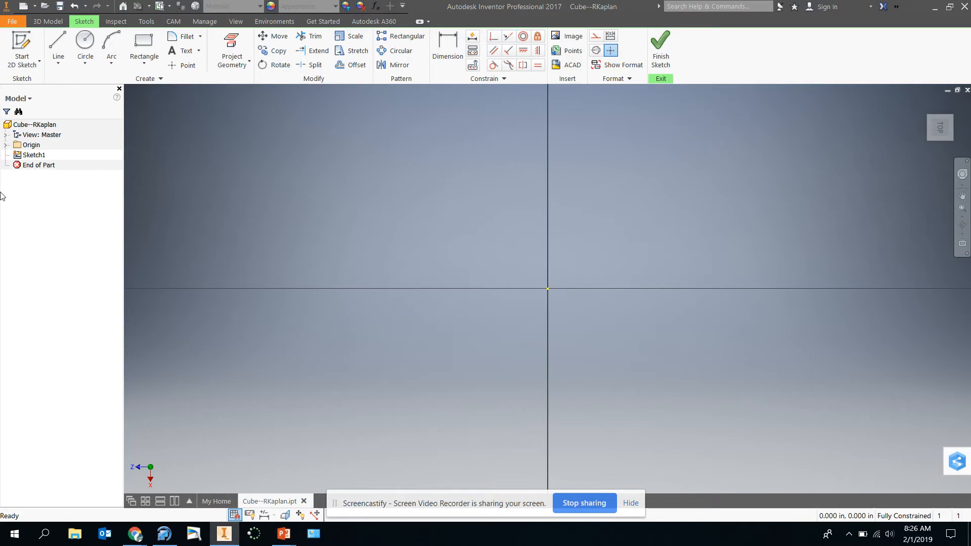
mouse_move(96, 163)
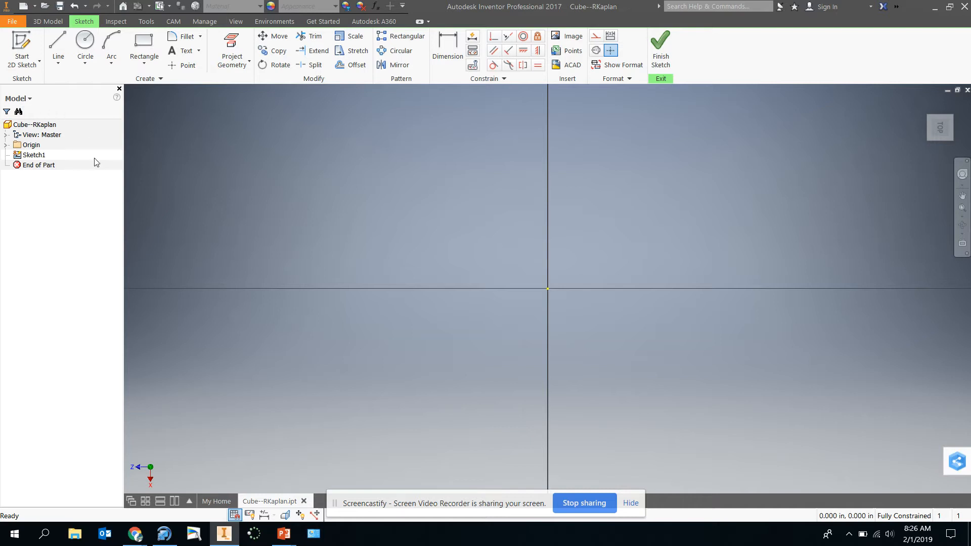
mouse_move(41, 151)
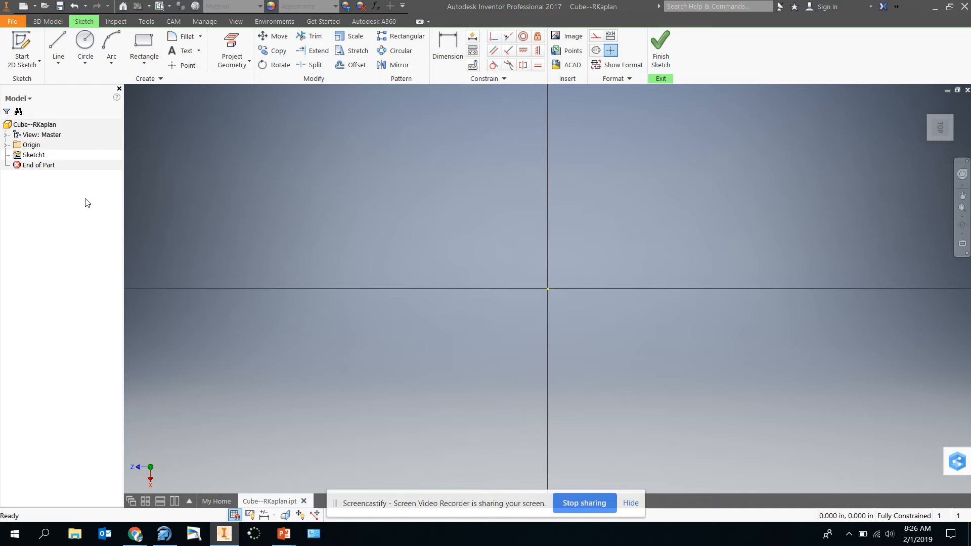
mouse_move(50, 218)
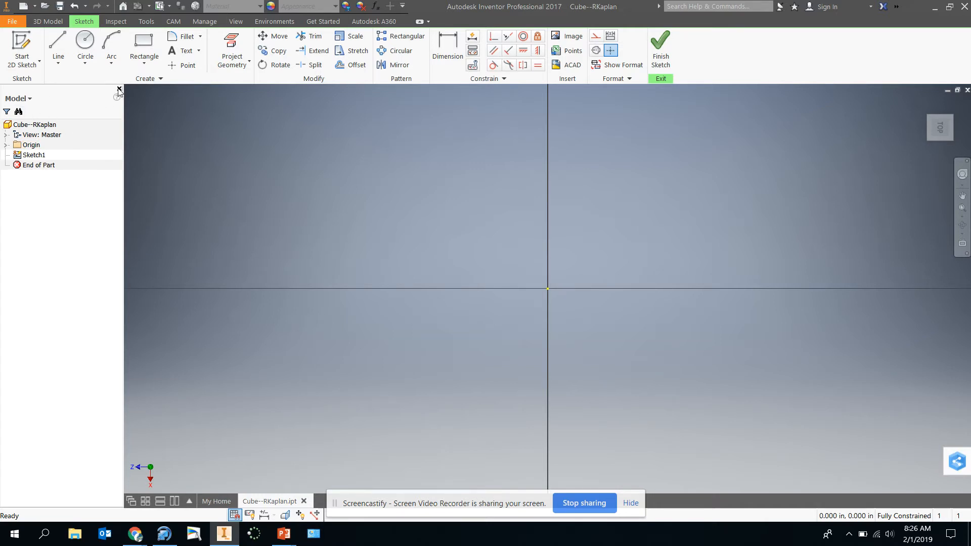
mouse_move(119, 90)
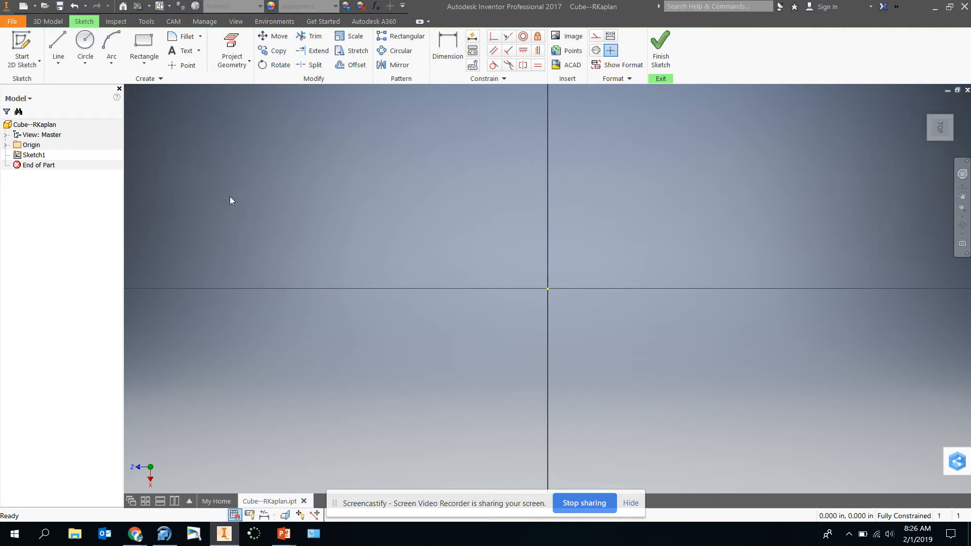
mouse_move(154, 118)
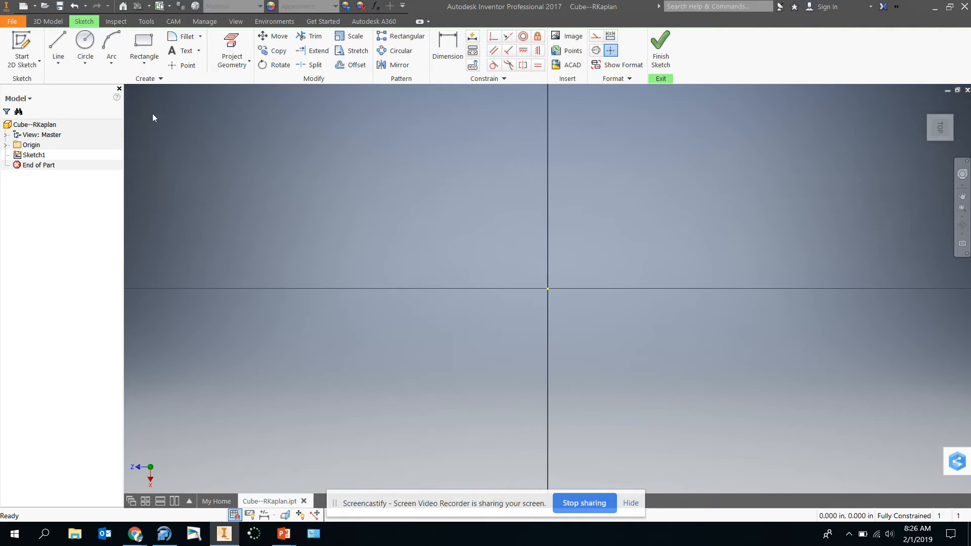
mouse_move(130, 96)
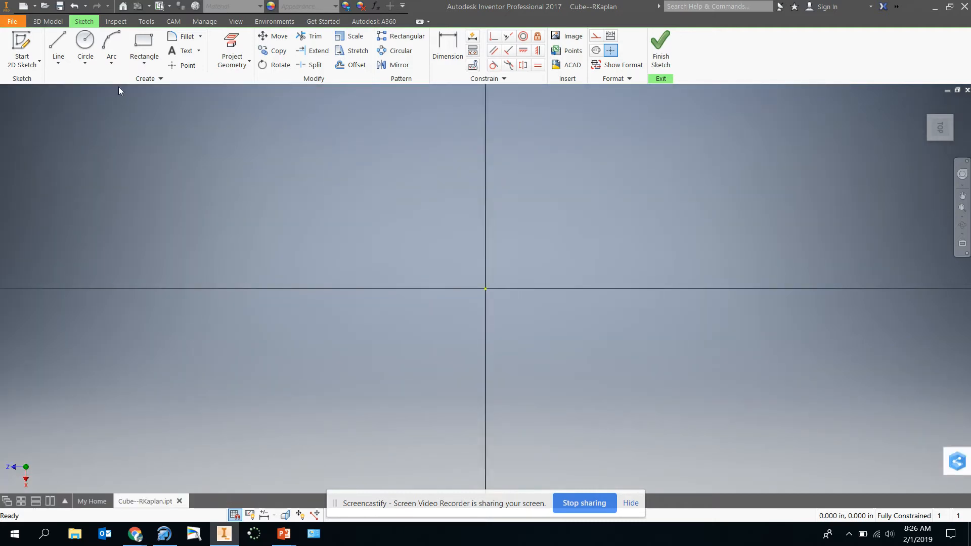
mouse_move(217, 226)
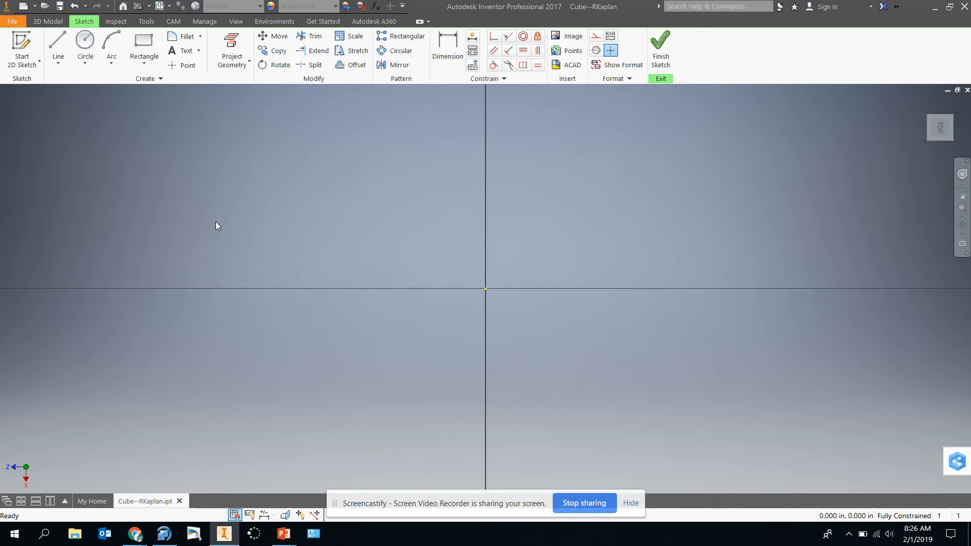
mouse_move(167, 171)
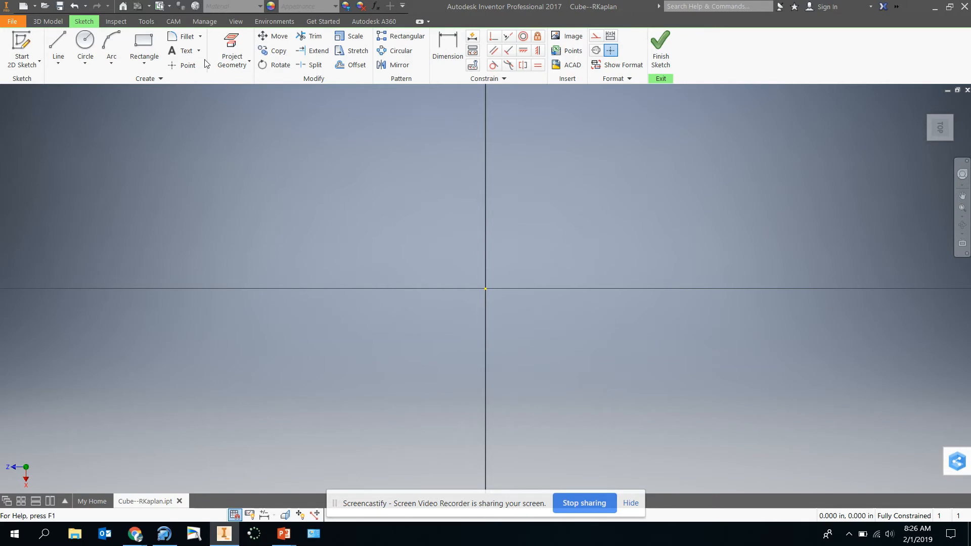
Step: Turn the Browser back on under View > User Interface to list Sketch1 again
click(143, 46)
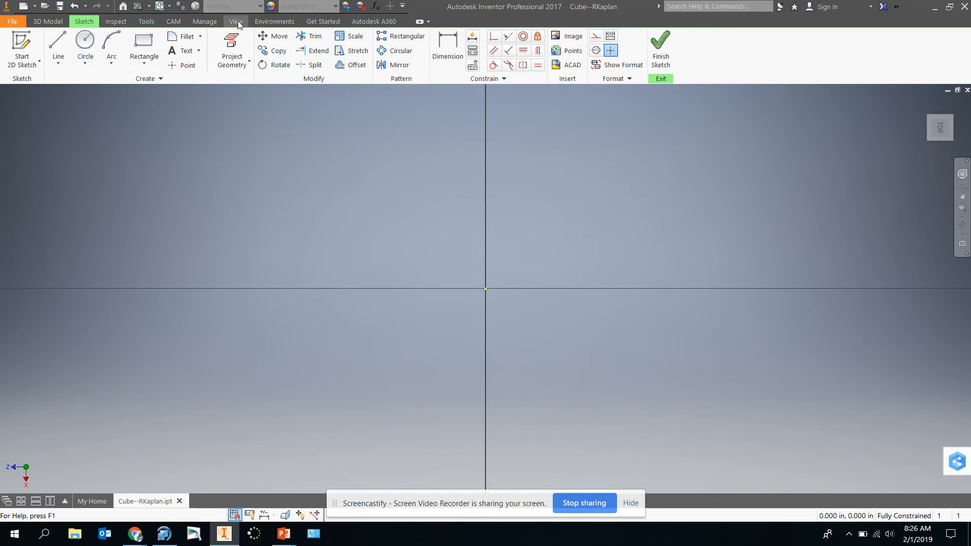
click(234, 22)
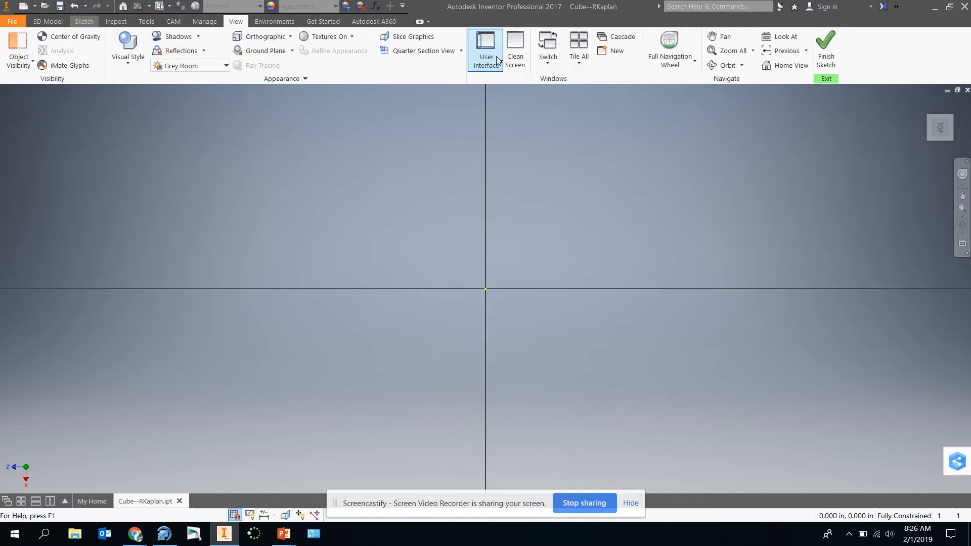
click(485, 50)
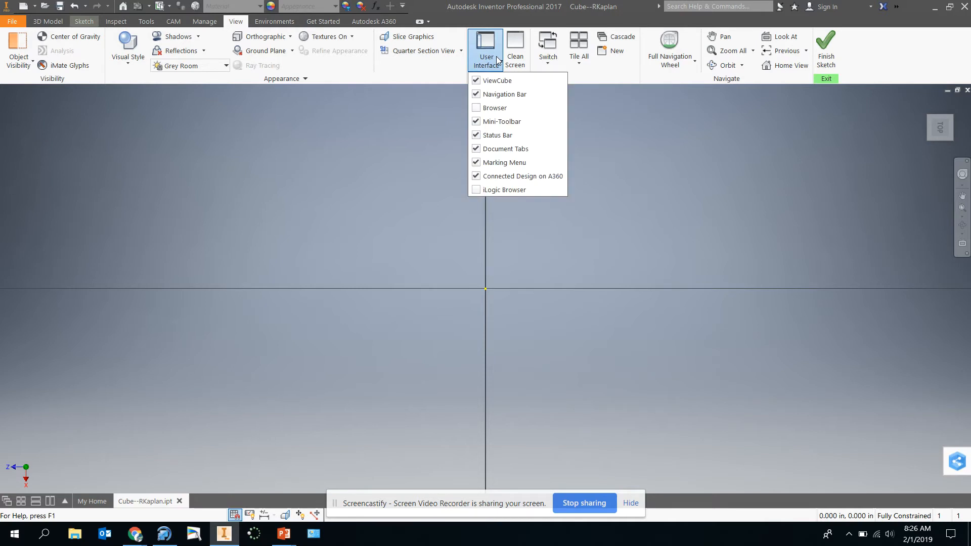
mouse_move(494, 107)
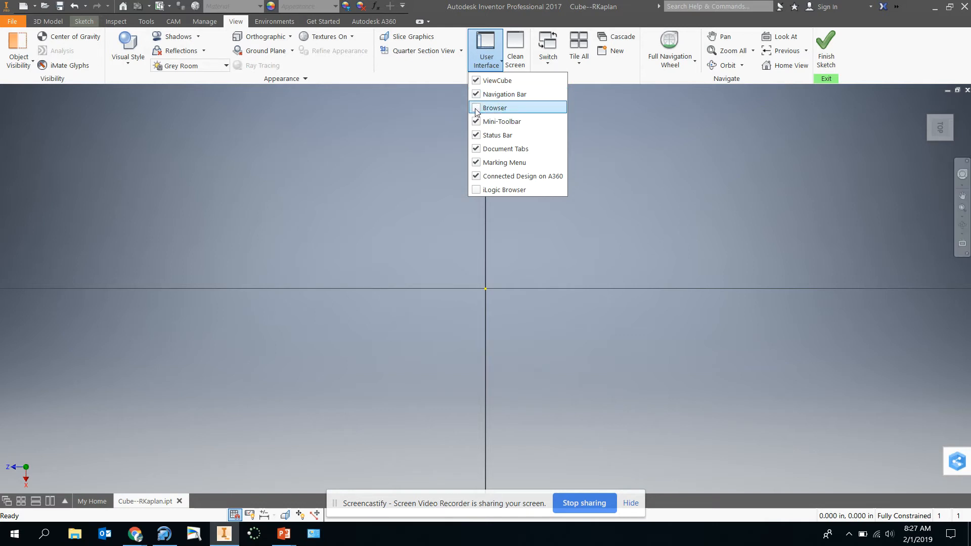
click(476, 108)
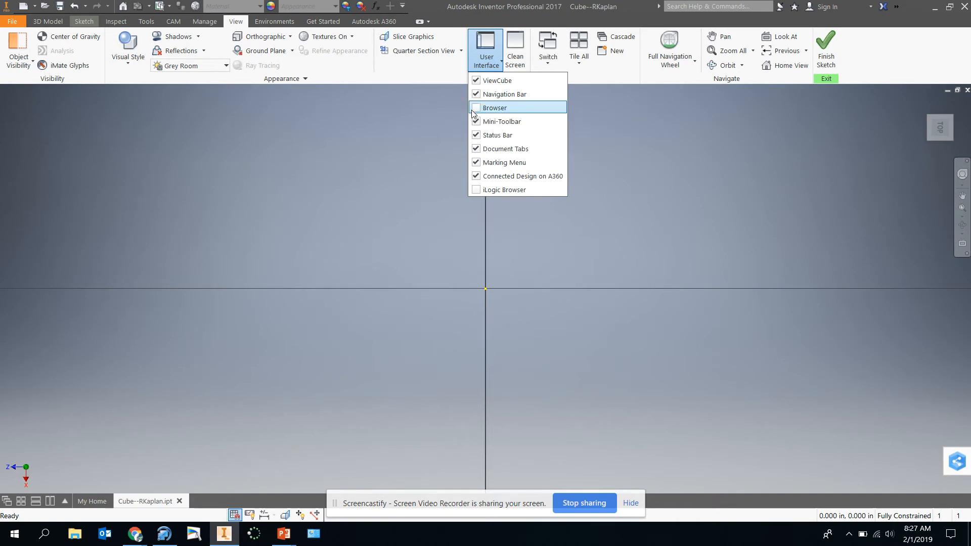
click(477, 108)
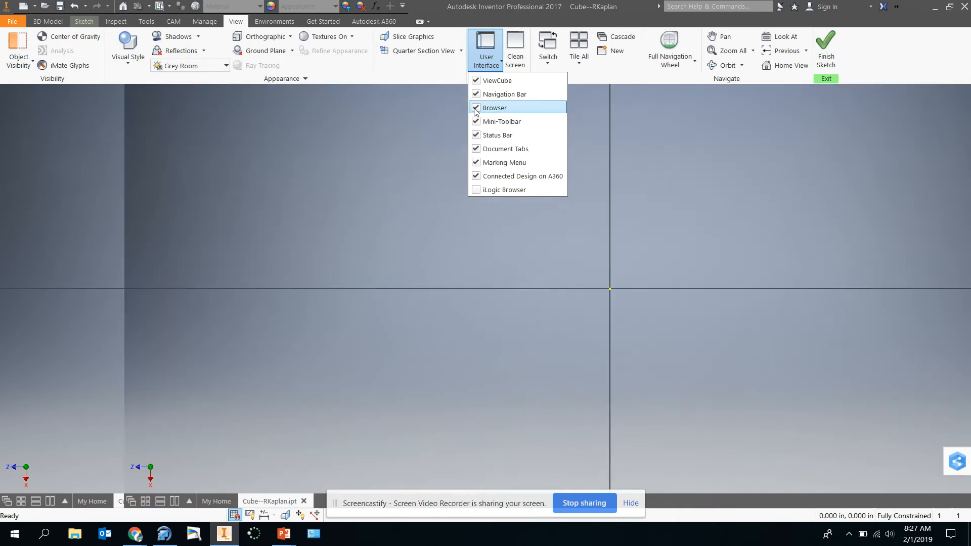
click(494, 107)
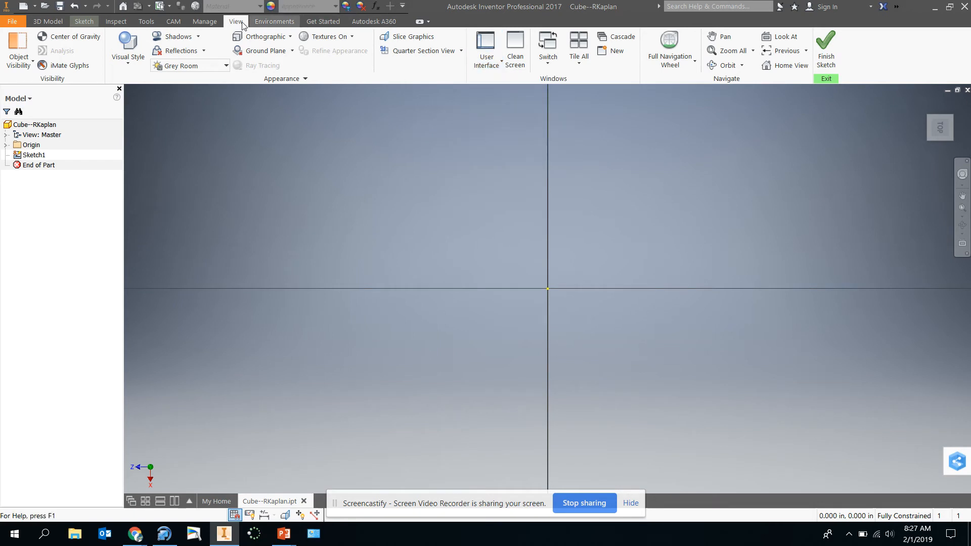
Step: Start a rectangle in Sketch1 and place its first corner near the origin
click(83, 21)
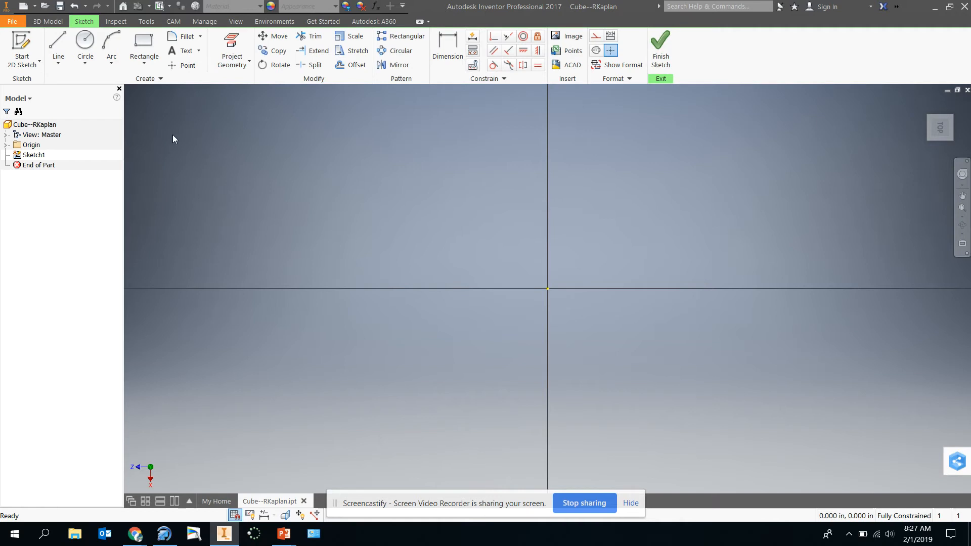
click(143, 46)
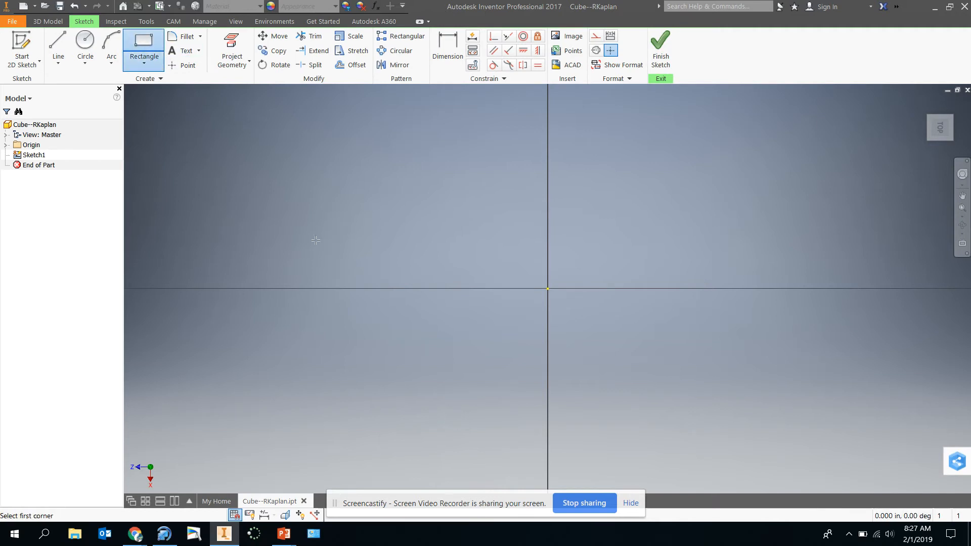
click(433, 212)
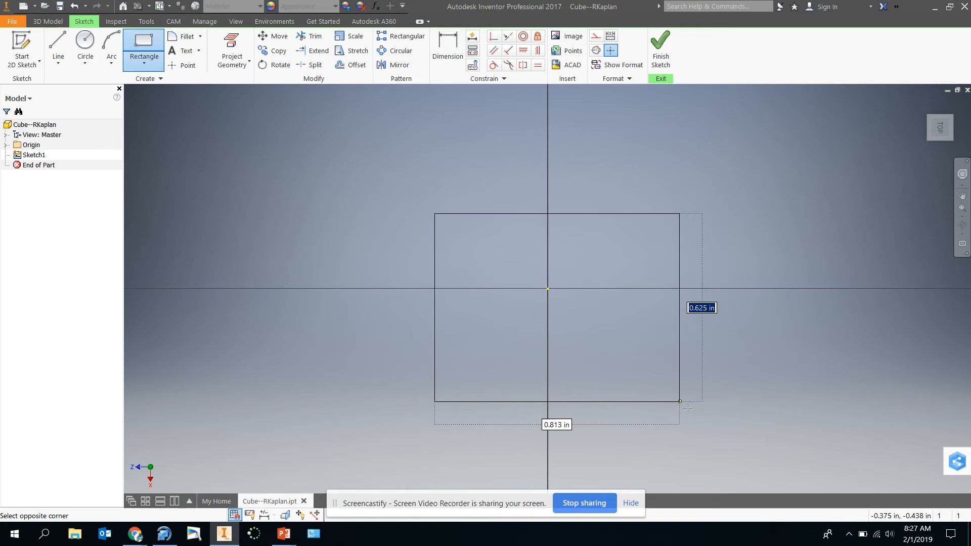
mouse_move(686, 408)
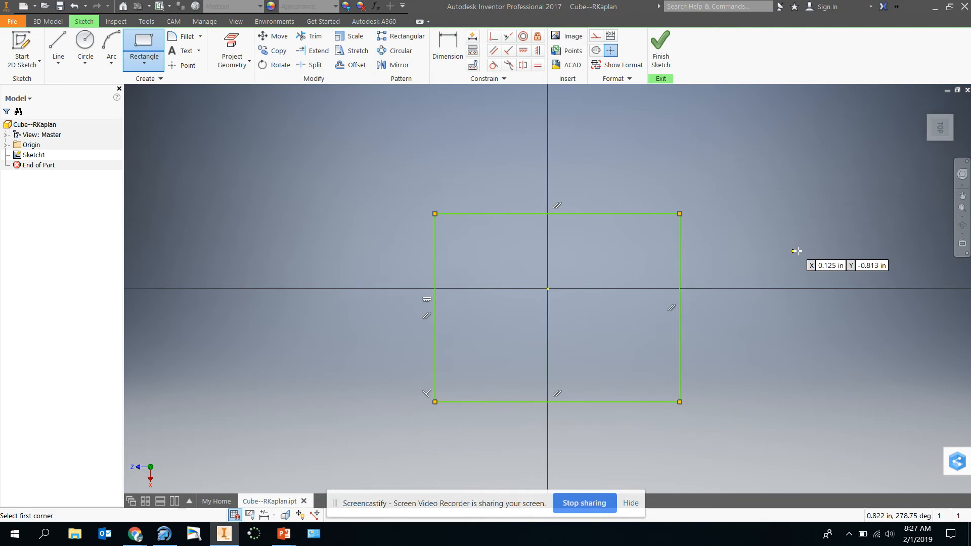
mouse_move(508, 107)
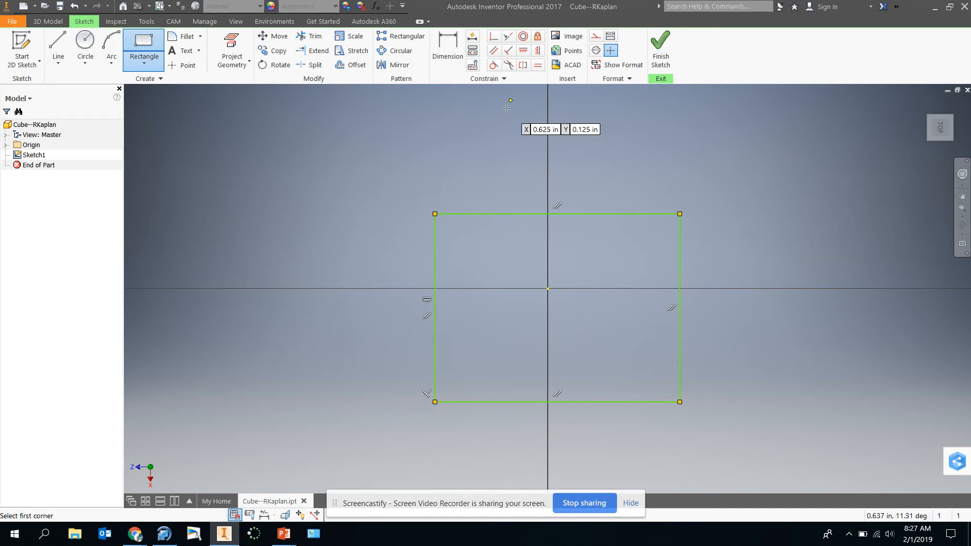
mouse_move(466, 108)
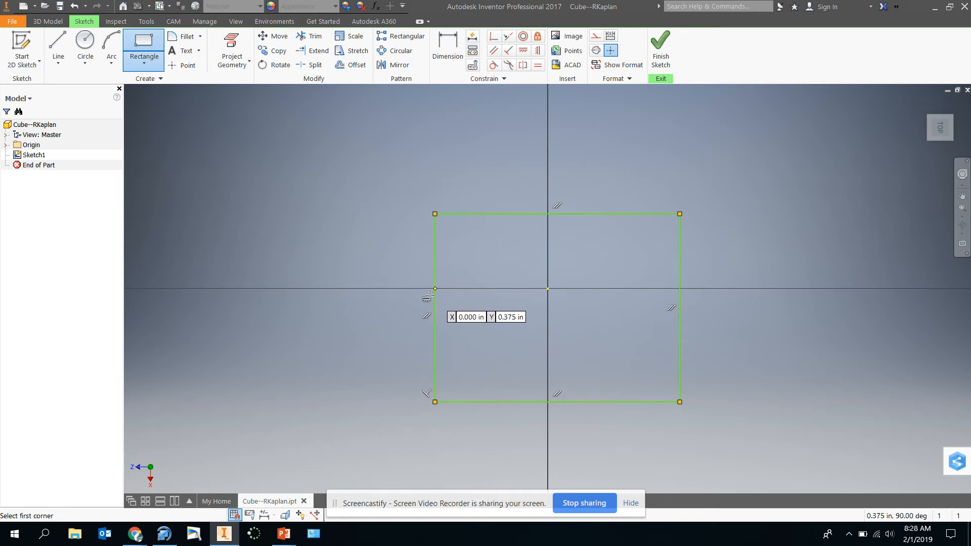
mouse_move(565, 397)
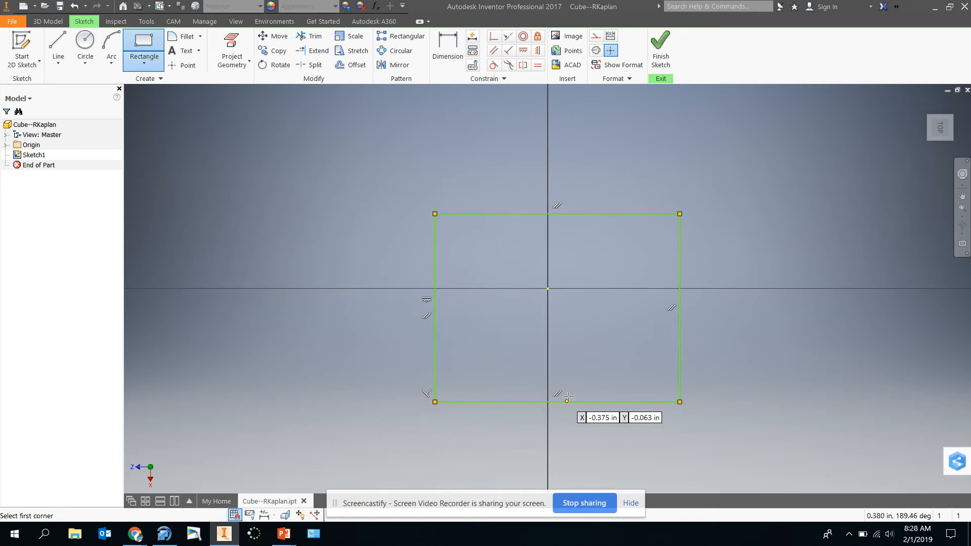
mouse_move(424, 378)
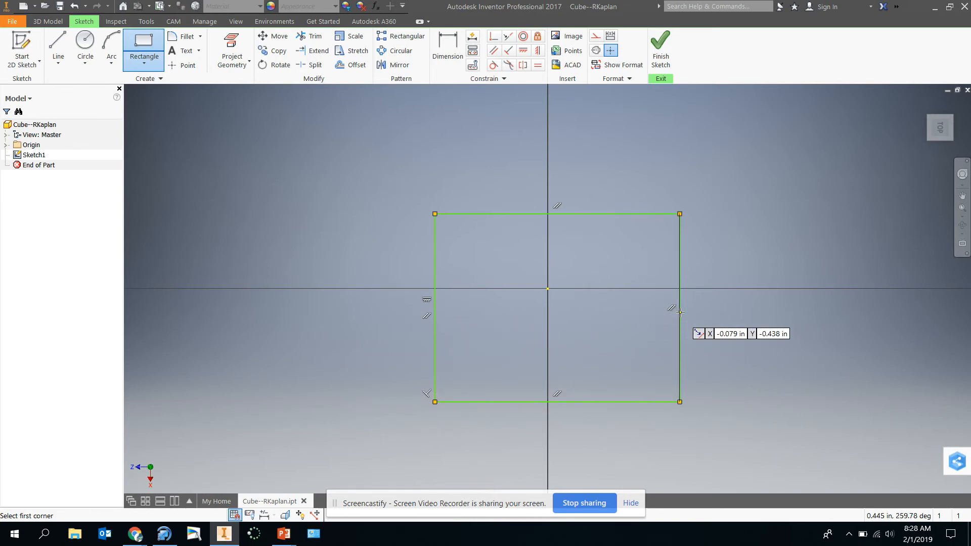
mouse_move(427, 301)
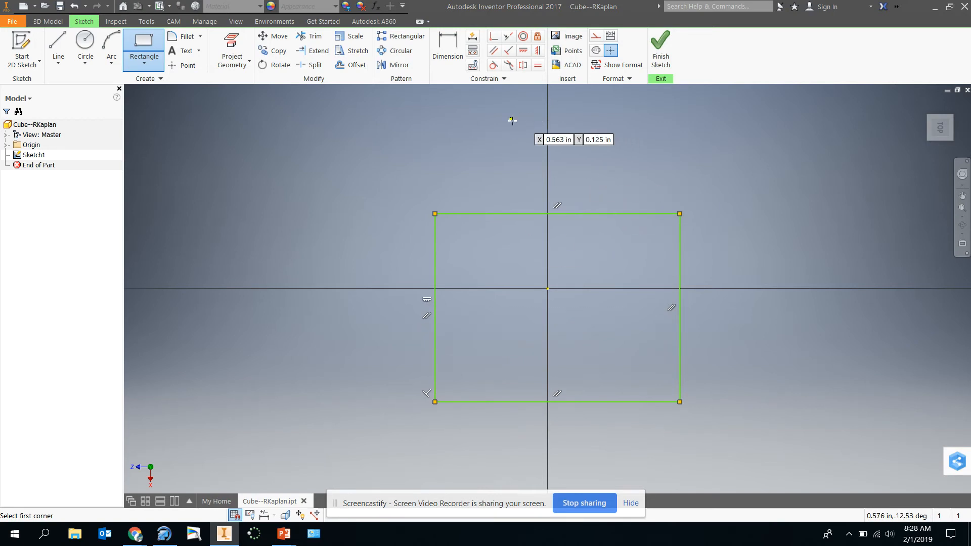
Step: Dimension the rectangle's right side to 2 in
click(447, 49)
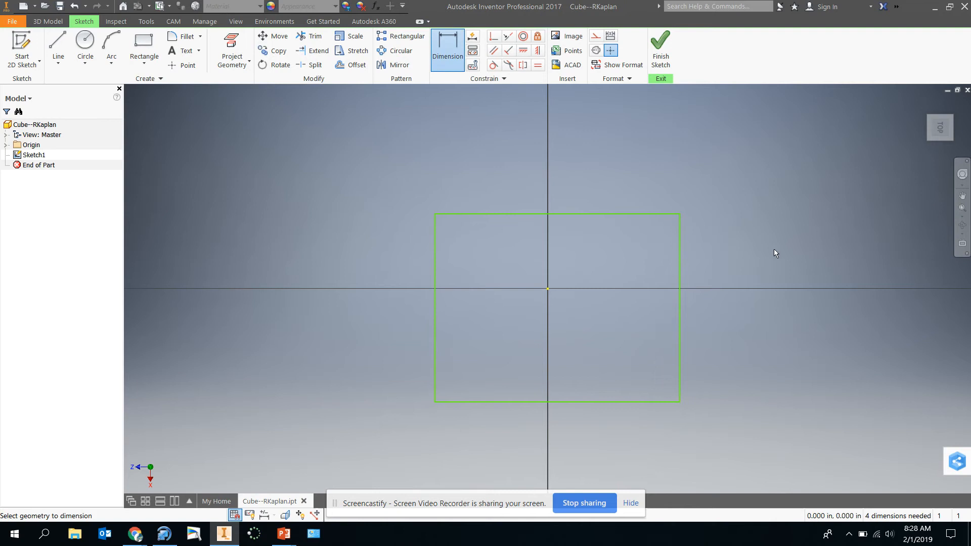
click(764, 303)
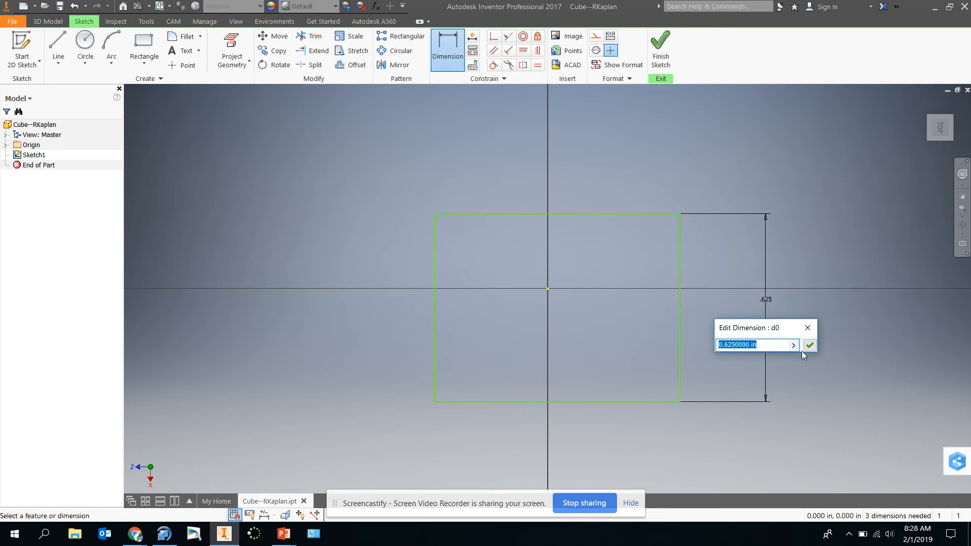
text(2)
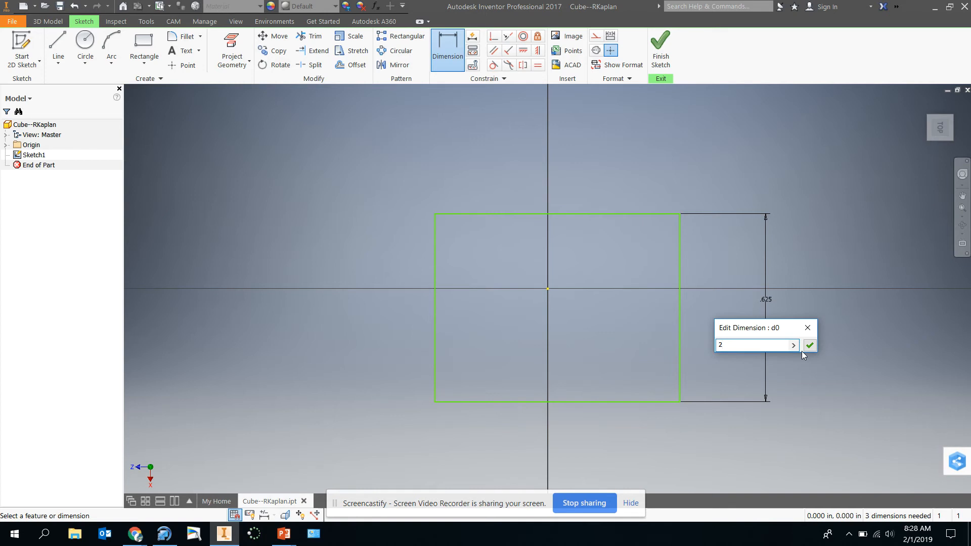
click(808, 345)
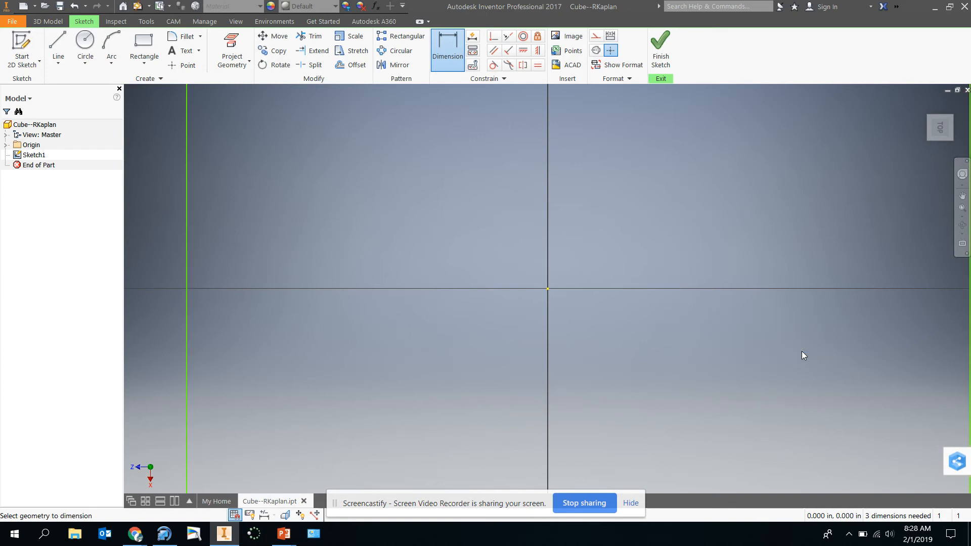
mouse_move(807, 305)
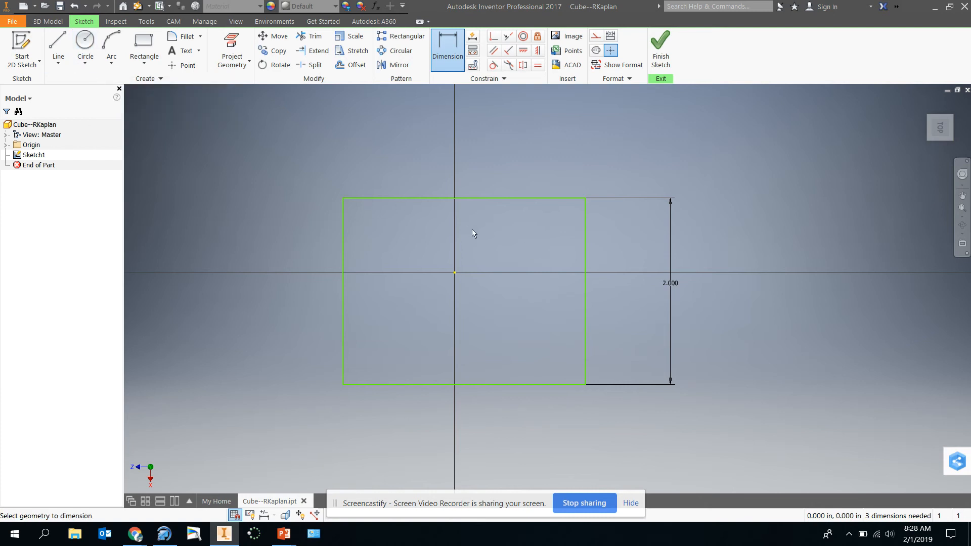
mouse_move(582, 327)
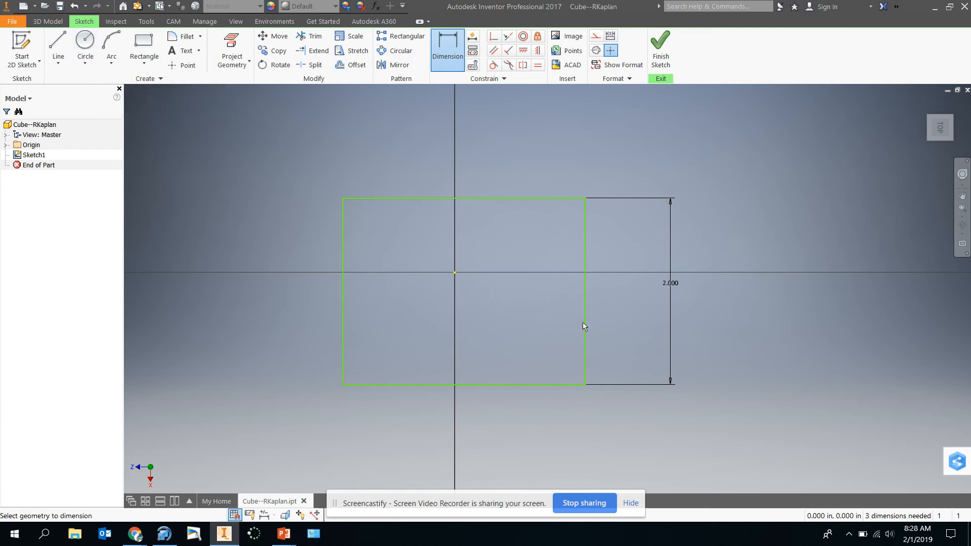
mouse_move(594, 317)
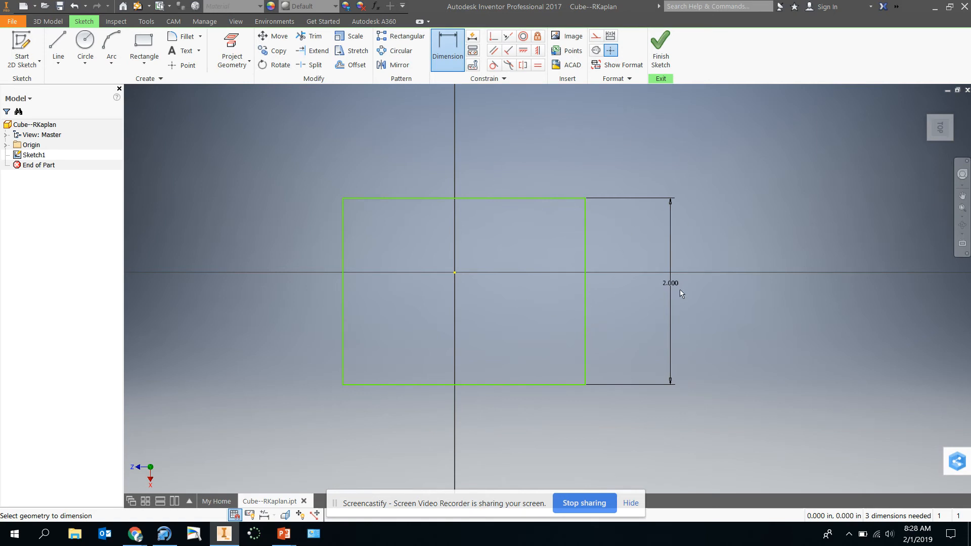
mouse_move(467, 161)
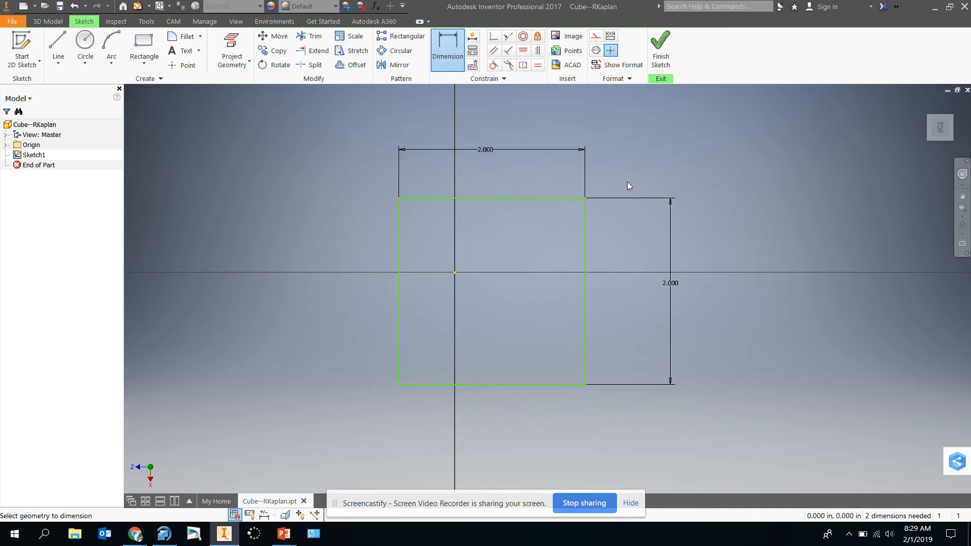
mouse_move(778, 251)
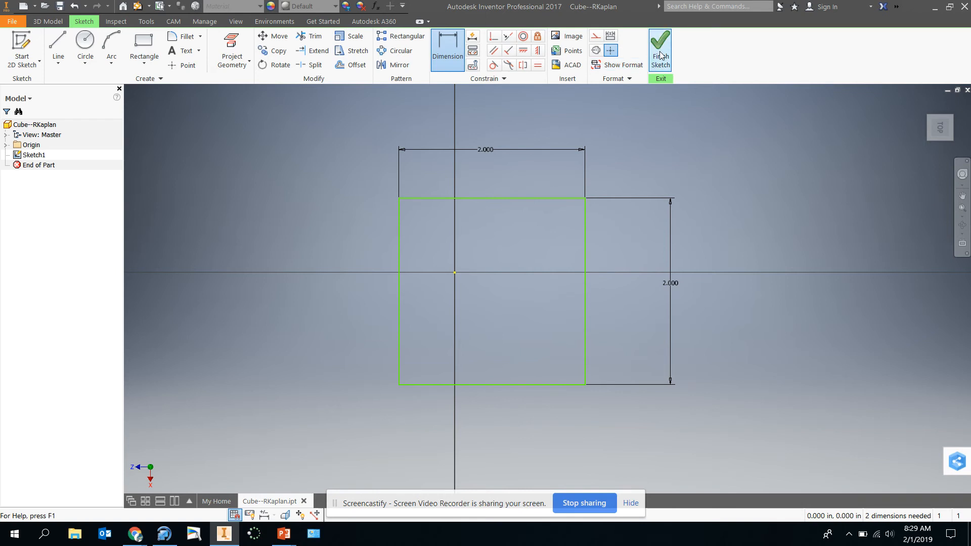
Step: Finish Sketch1 and show the square in the angled home view
click(660, 50)
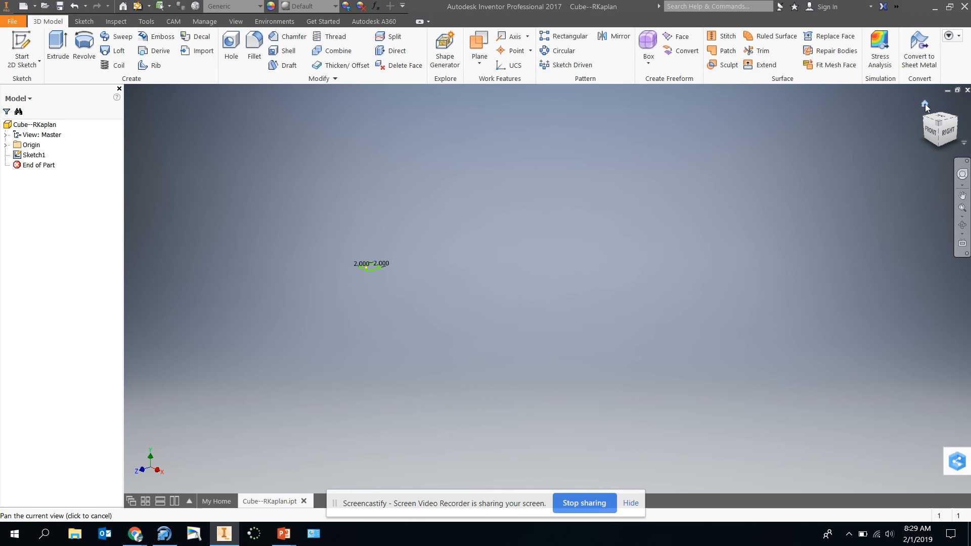
mouse_move(924, 105)
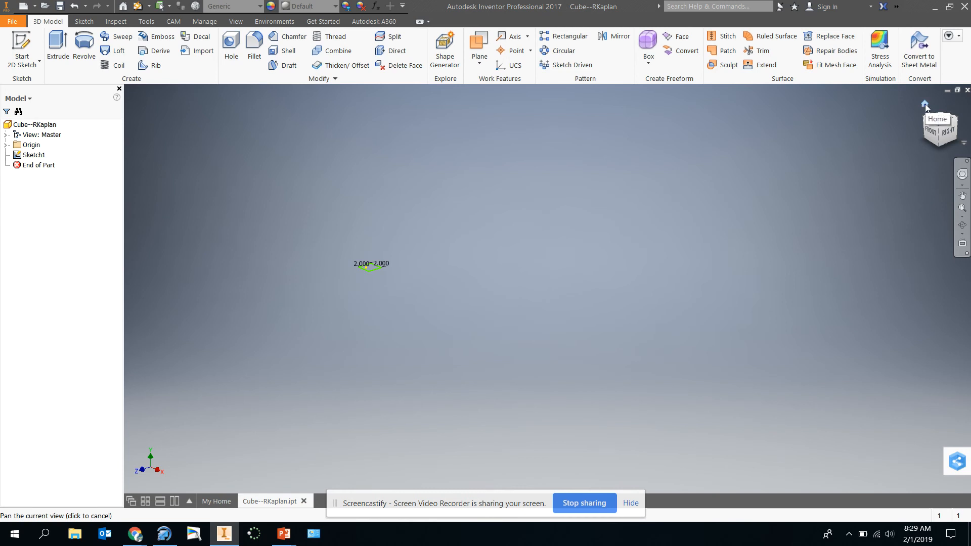
click(924, 104)
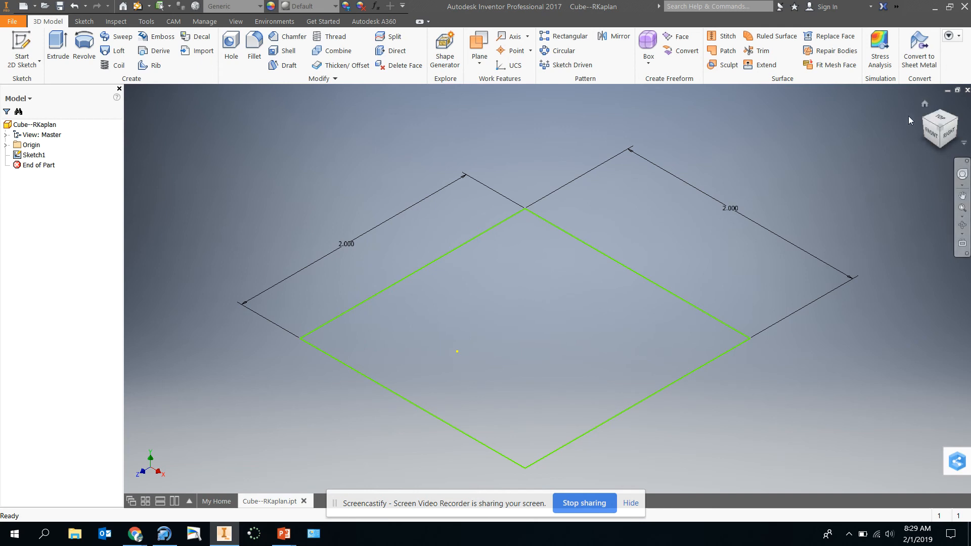
mouse_move(832, 133)
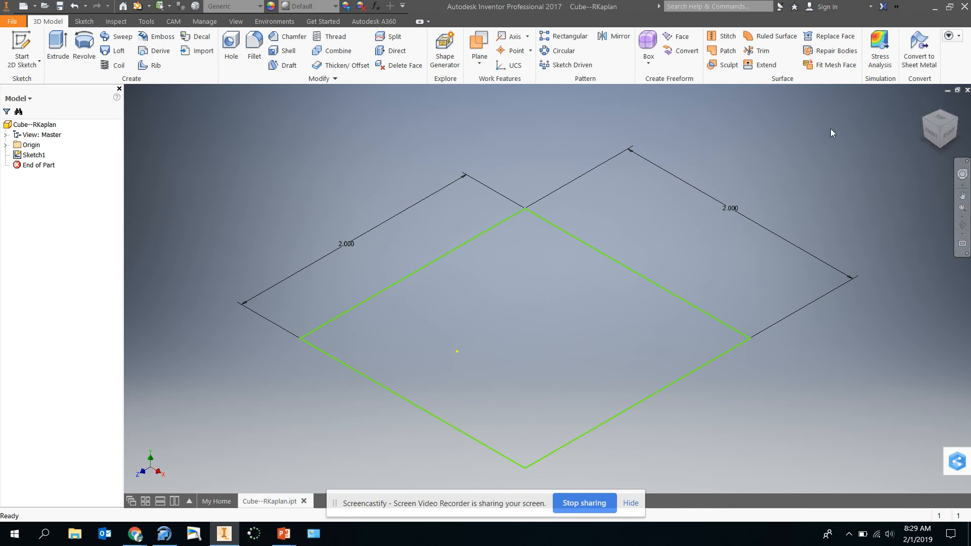
mouse_move(667, 157)
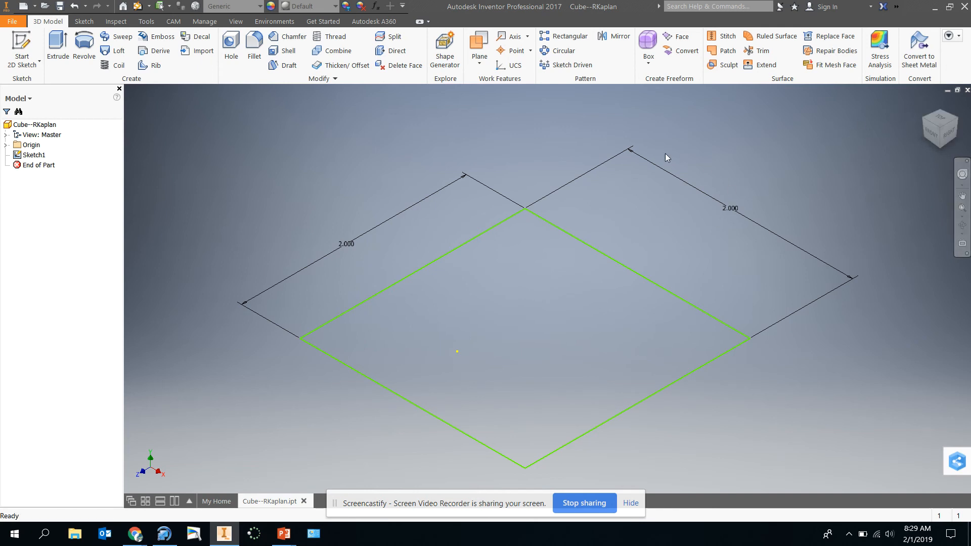
Step: Extrude the square profile 2 in, one direction only, into a solid cube
click(57, 47)
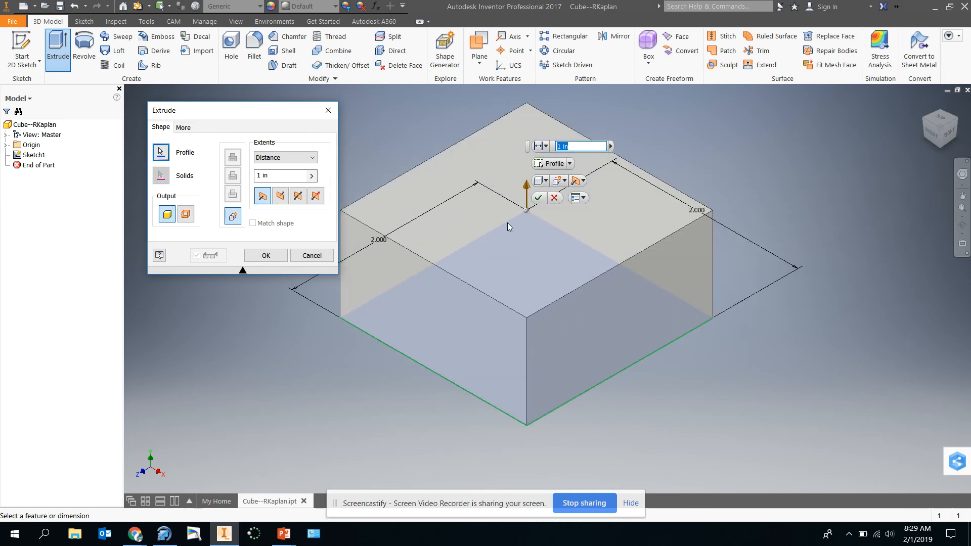
mouse_move(572, 378)
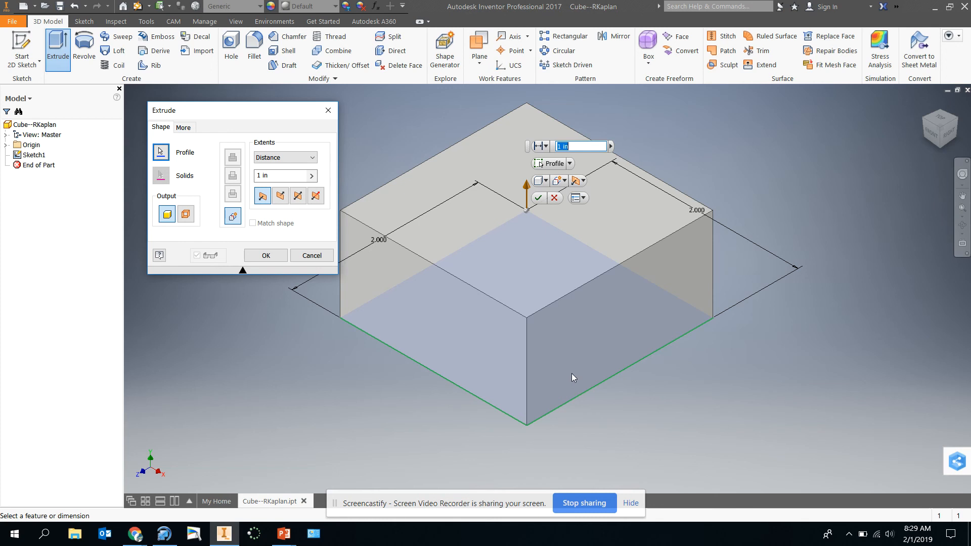
mouse_move(335, 508)
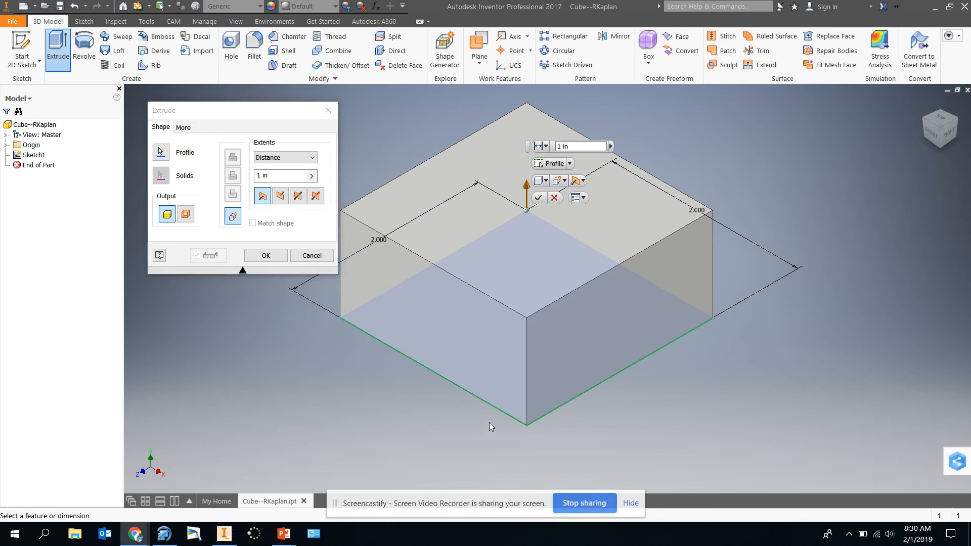
click(579, 146)
text(2)
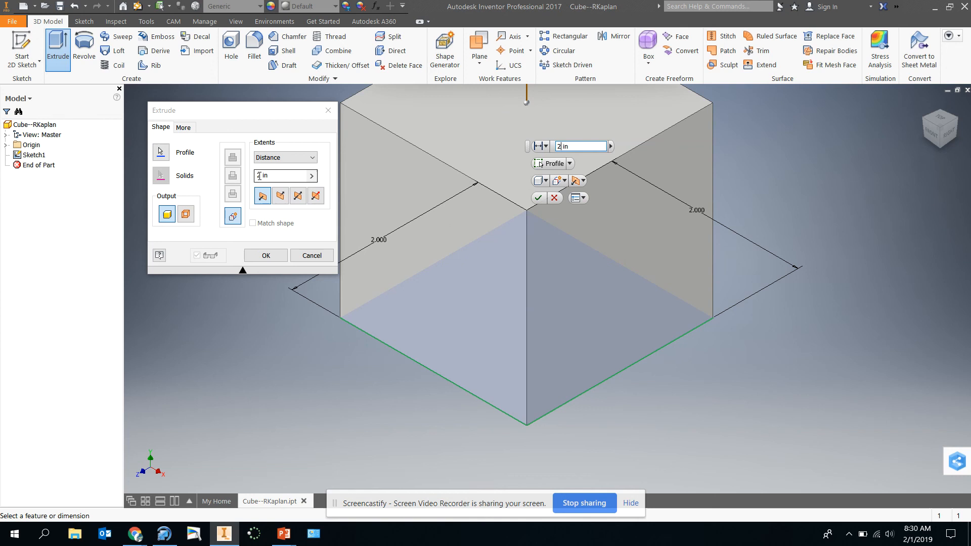
click(279, 195)
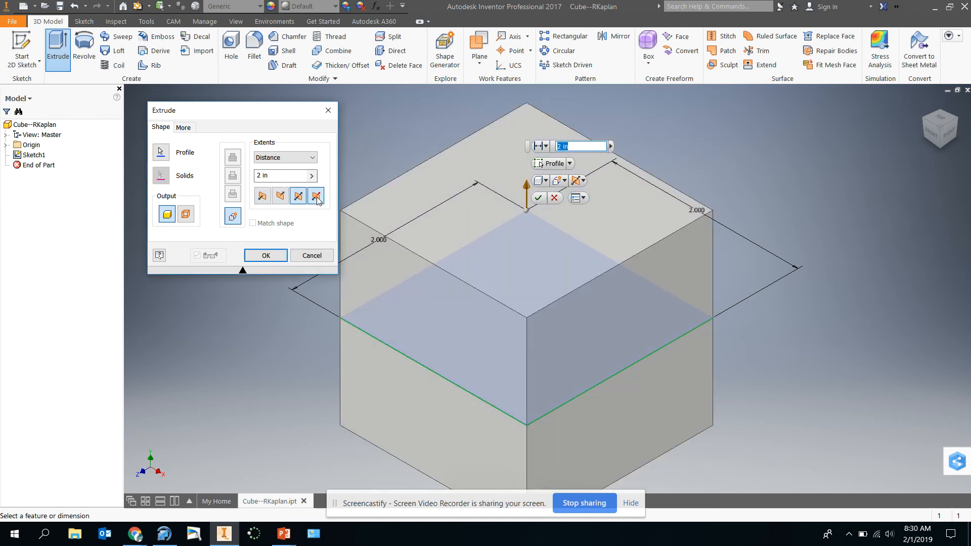
click(261, 196)
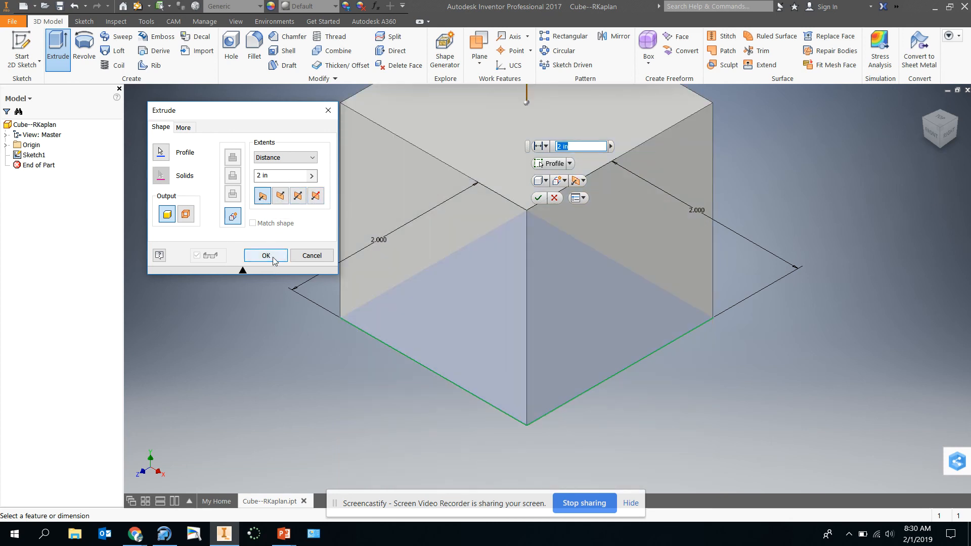
click(265, 255)
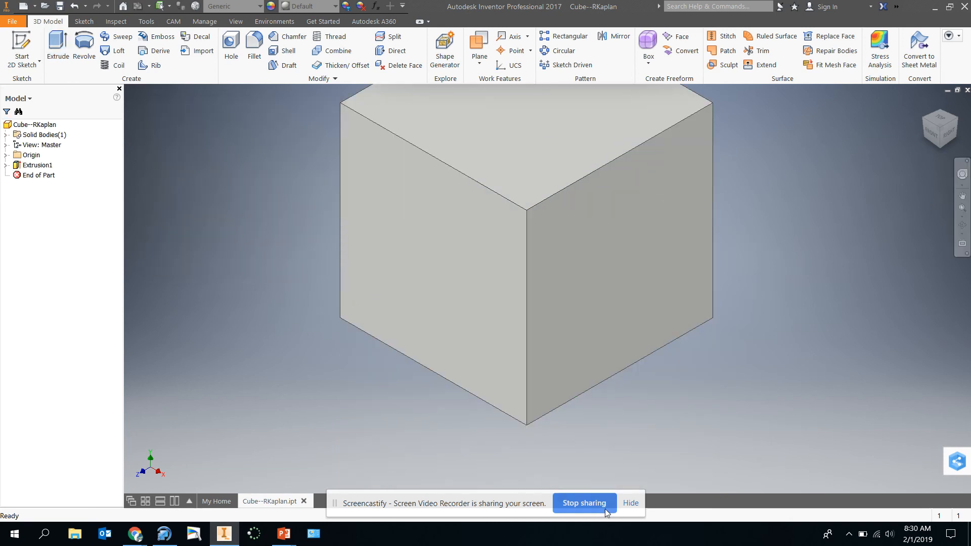